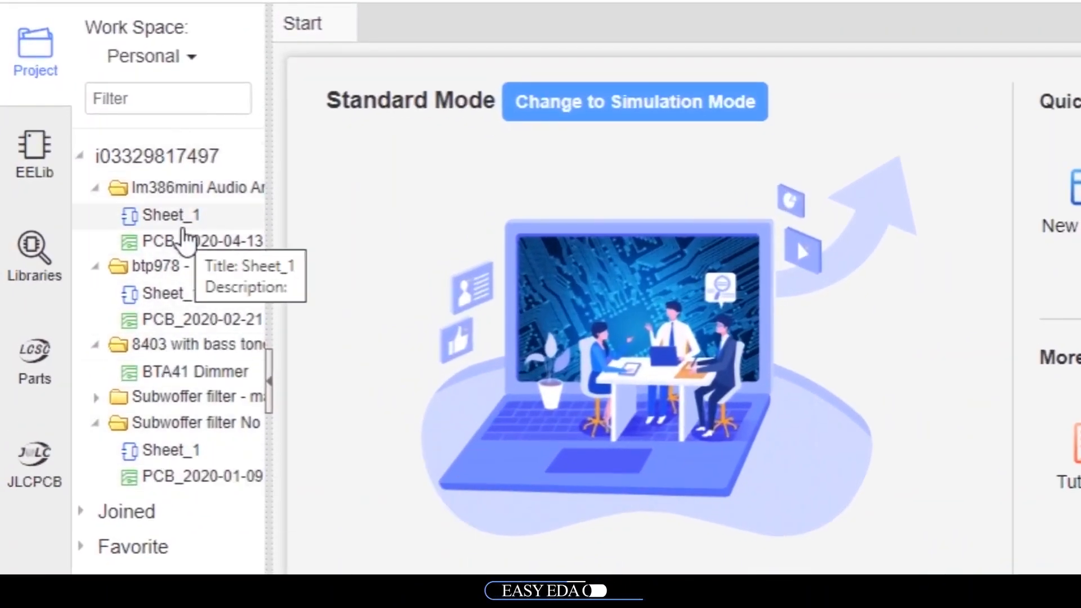
- Search Fiverr for 'PCB design' to list the available PCB design gigs
double_click(200, 240)
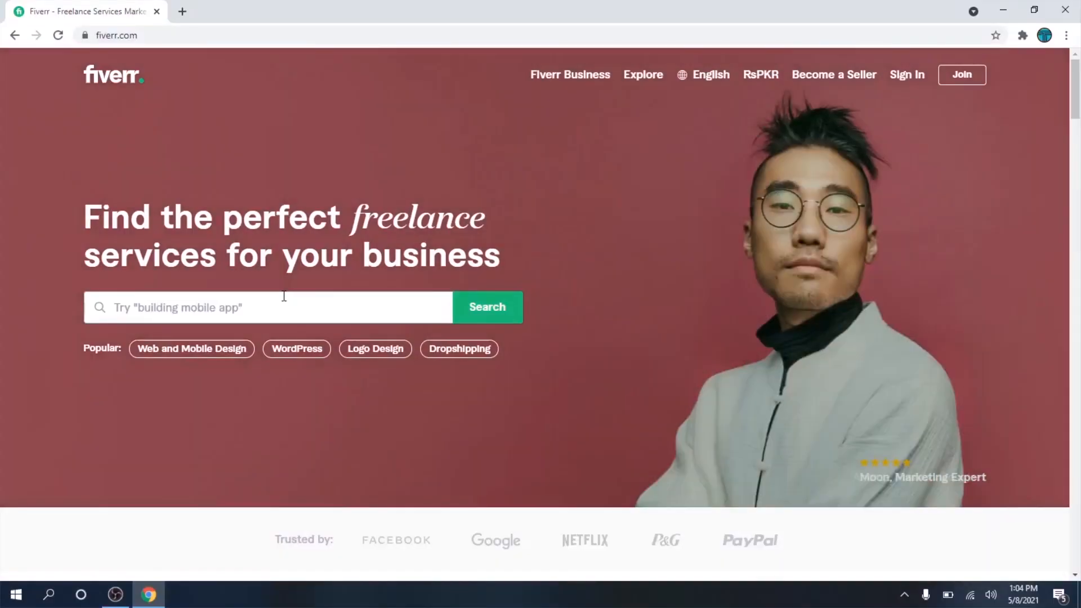
text(PCB design)
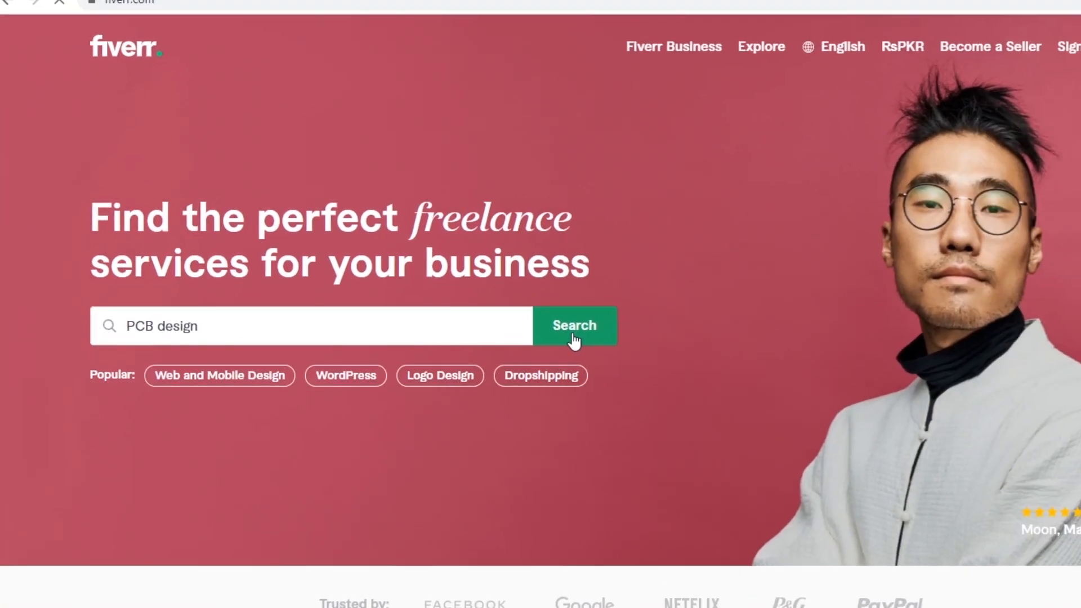
click(572, 325)
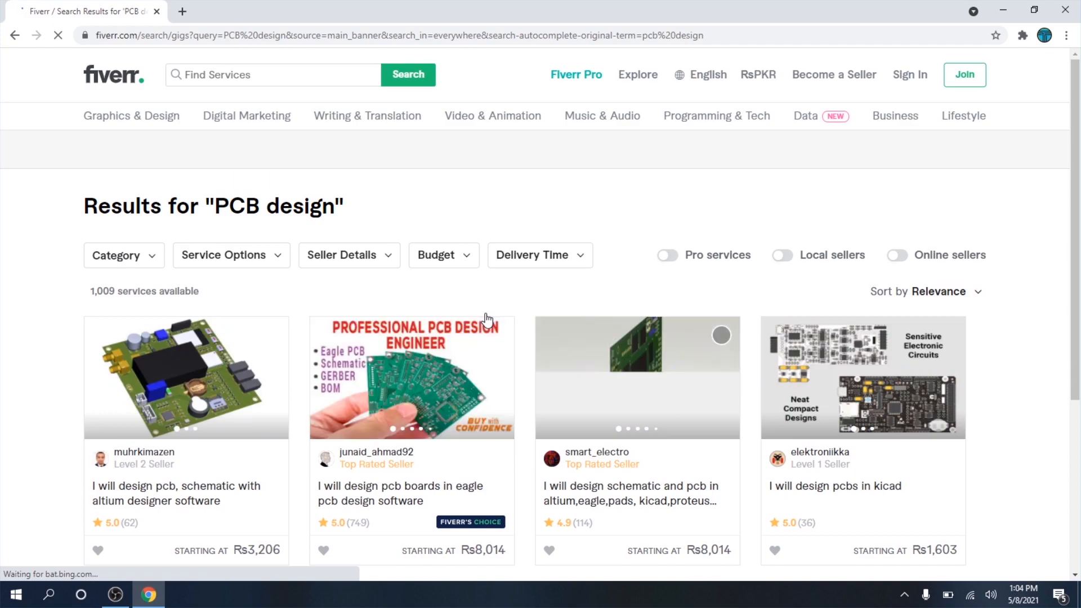
scroll(down, 3)
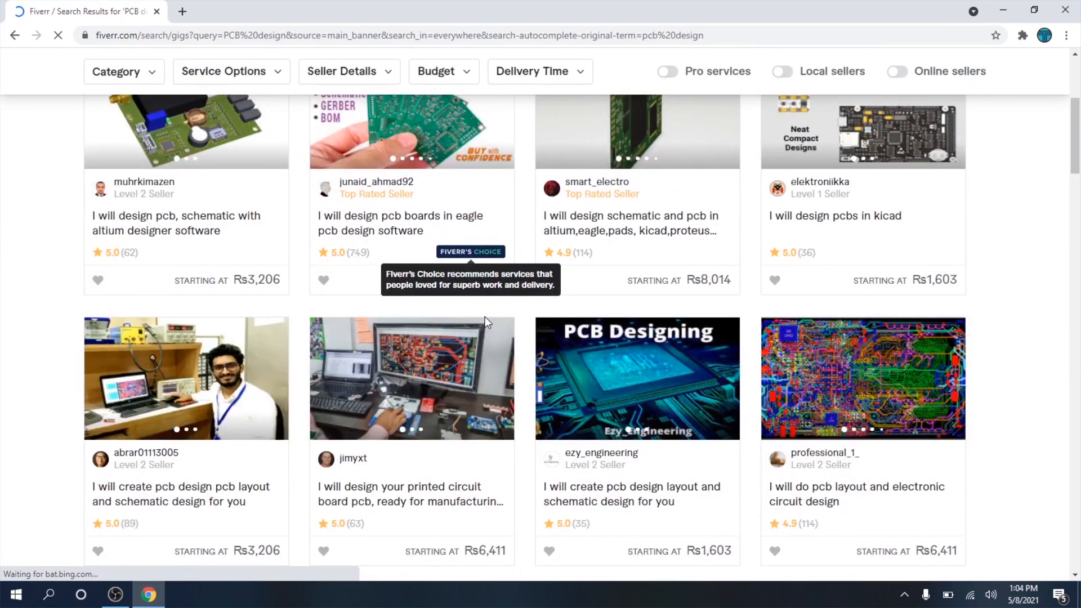
scroll(down, 3)
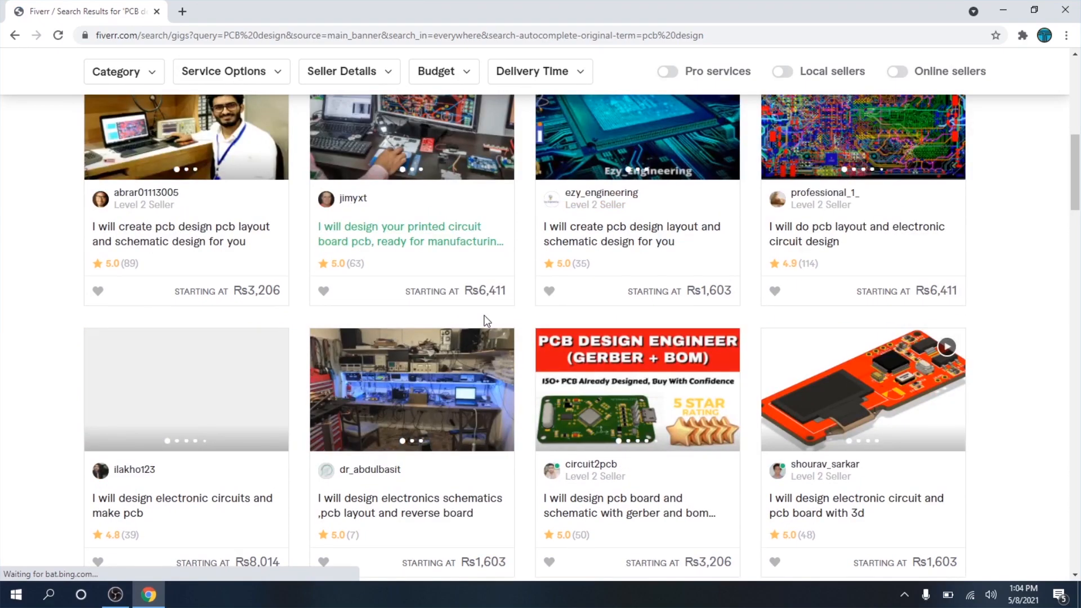
scroll(down, 3)
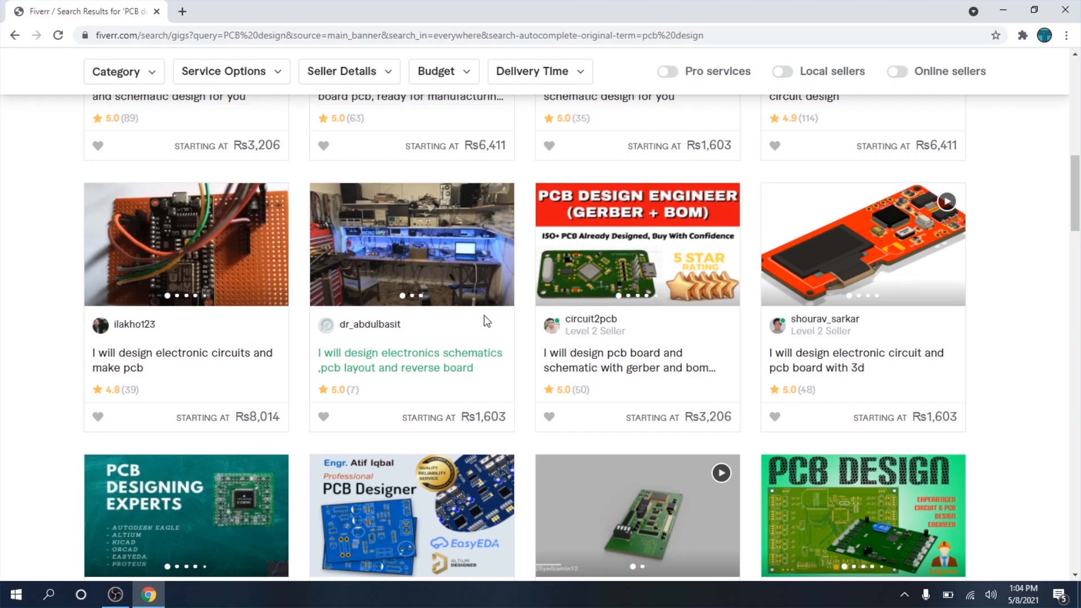
scroll(down, 3)
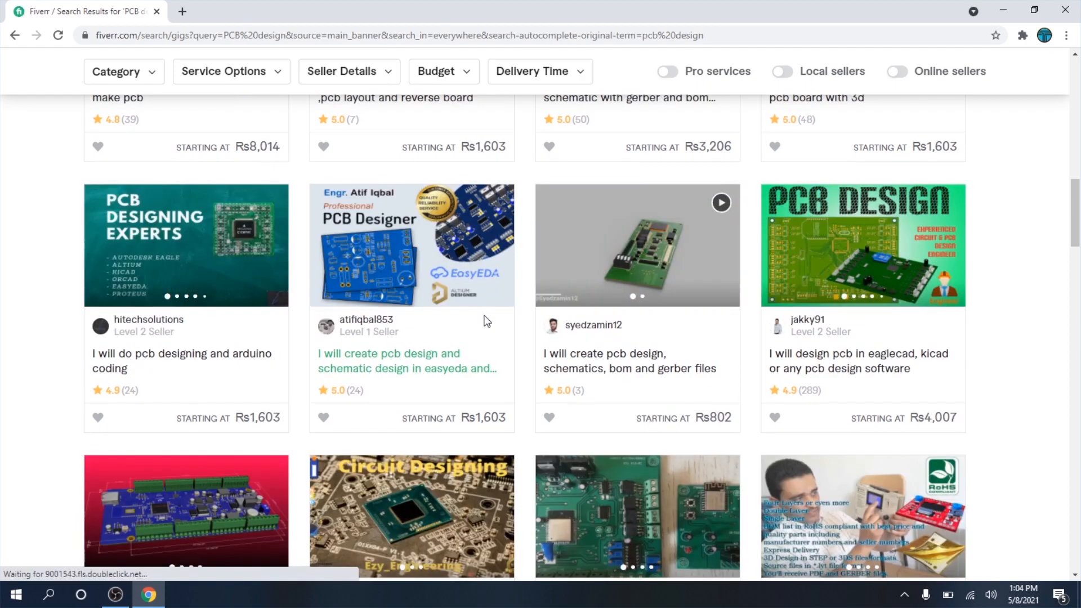
scroll(down, 3)
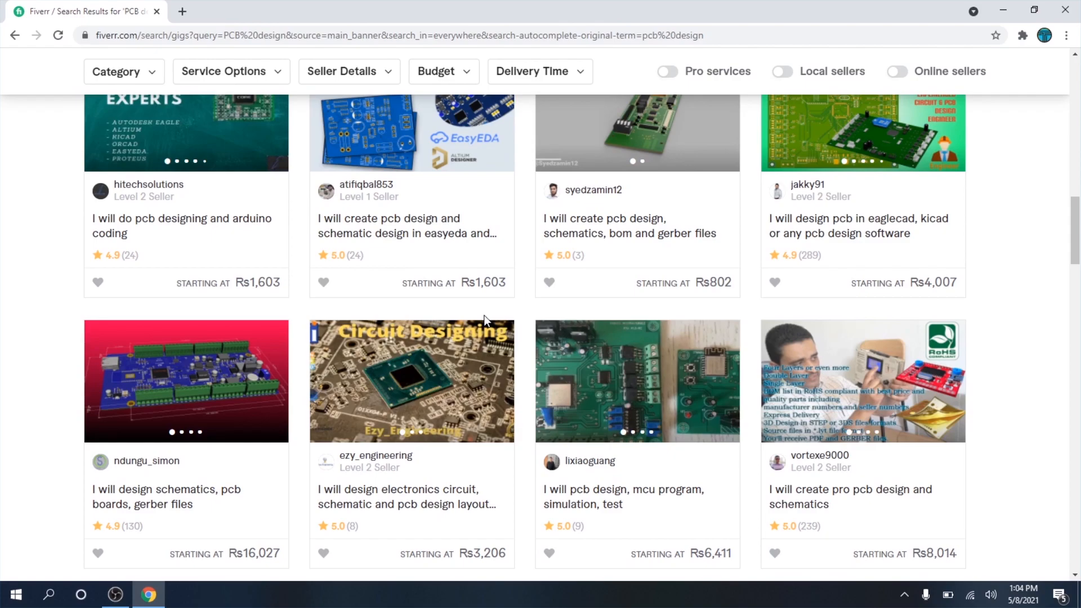
scroll(down, 3)
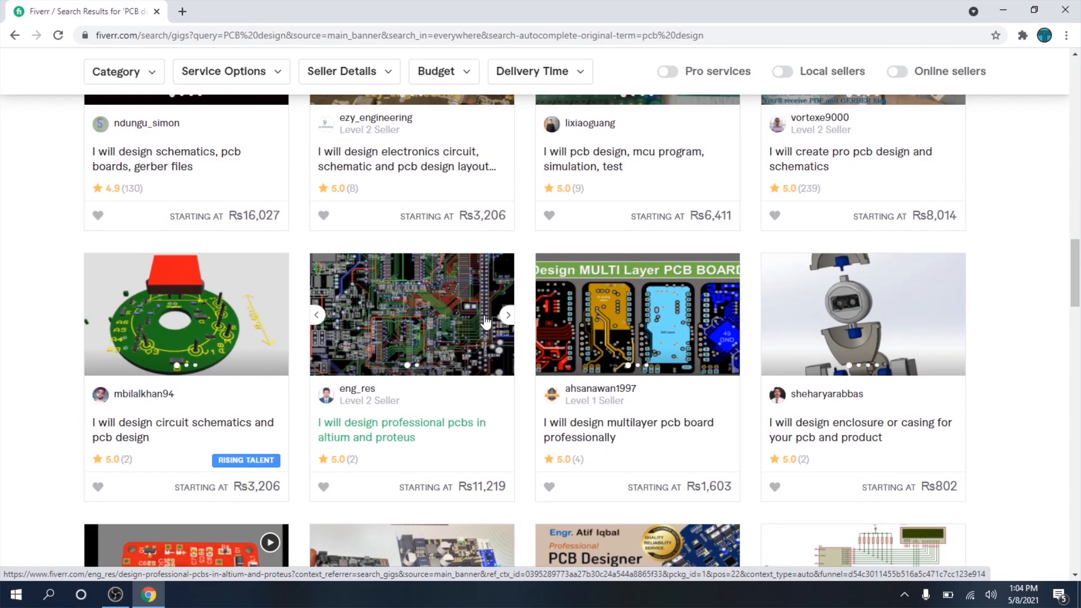
scroll(down, 3)
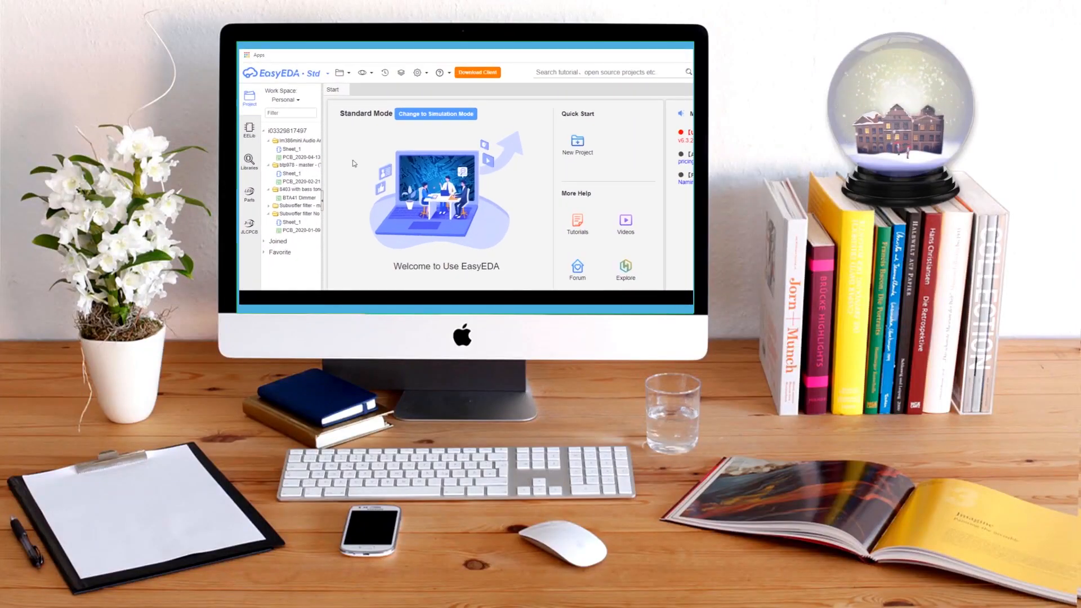
- Show the first project's PCB layout, then its Sheet_1 schematic with wired components
click(290, 149)
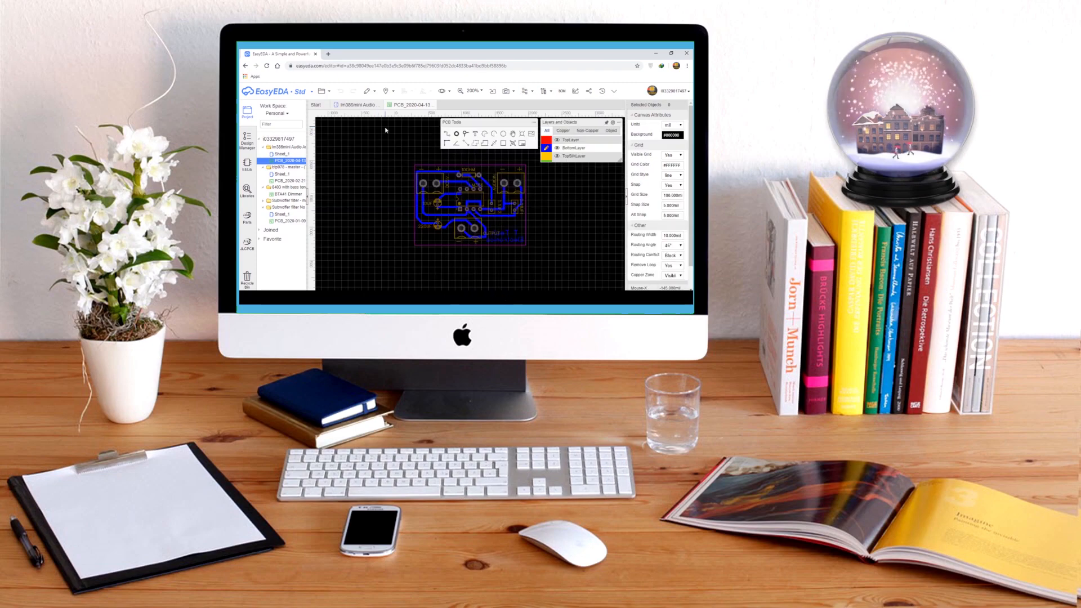
click(280, 153)
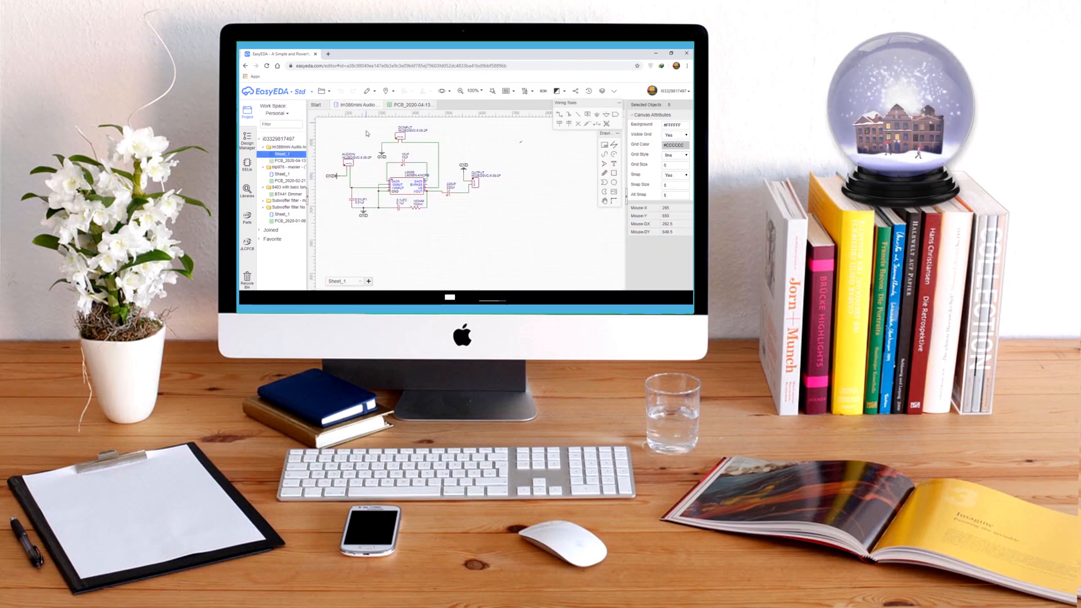